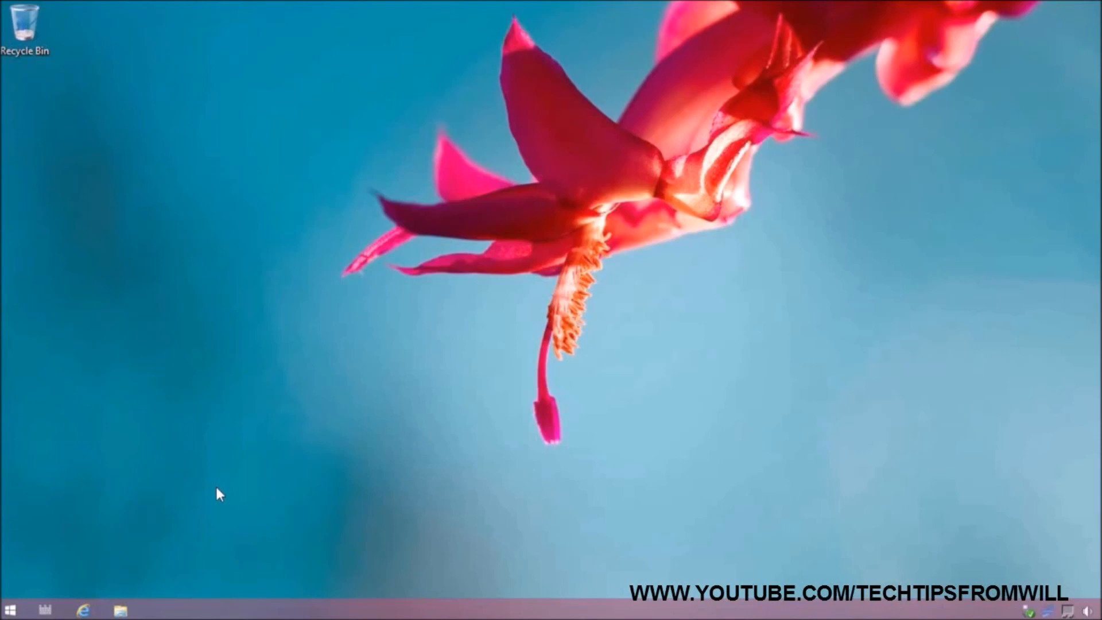
mouse_move(152, 586)
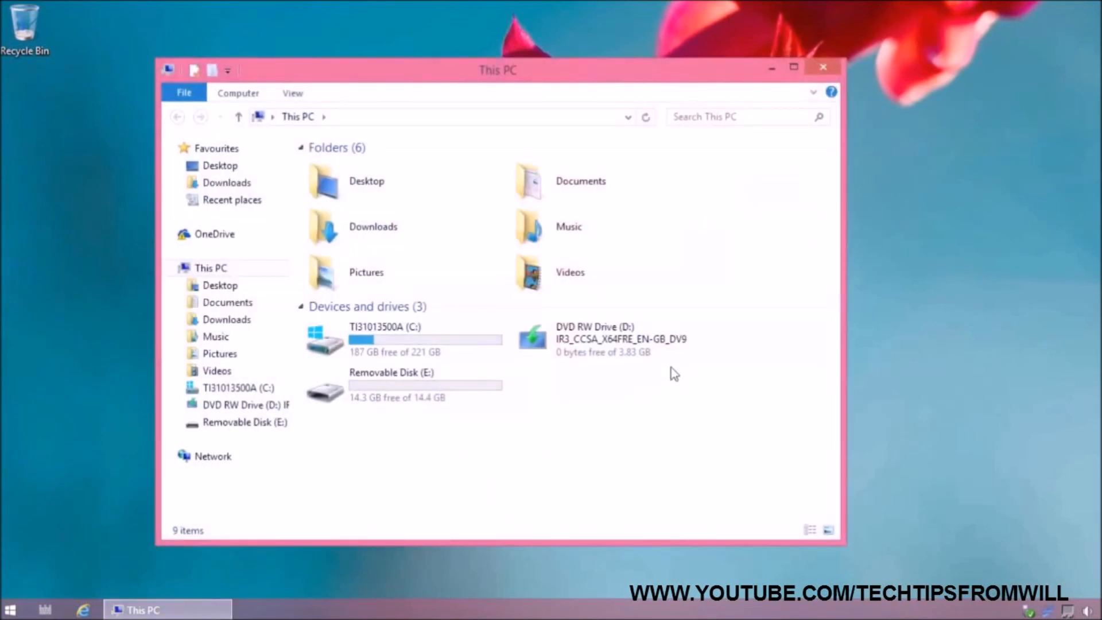
Check the Windows 8.1 DVD drive and removable USB disk E in This PC.
left_click(609, 340)
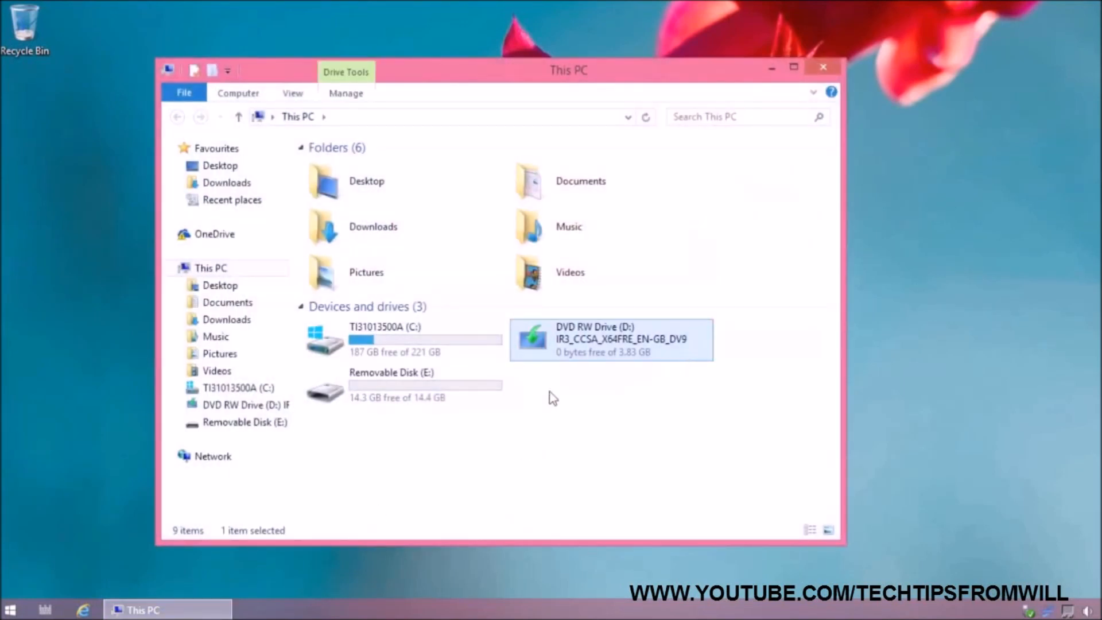
left_click(404, 385)
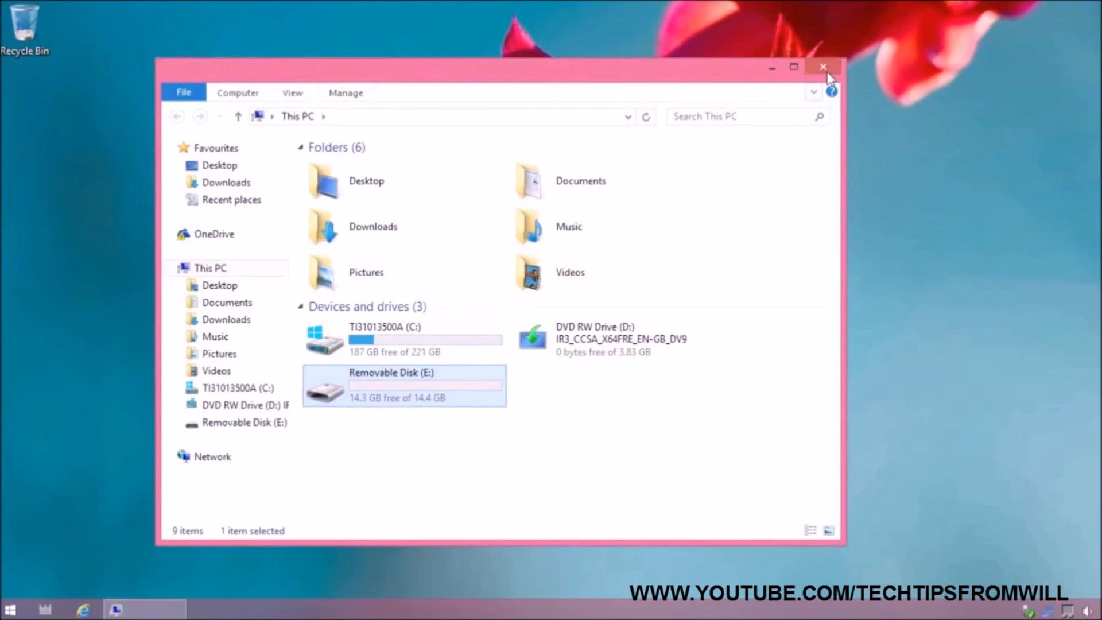
left_click(823, 66)
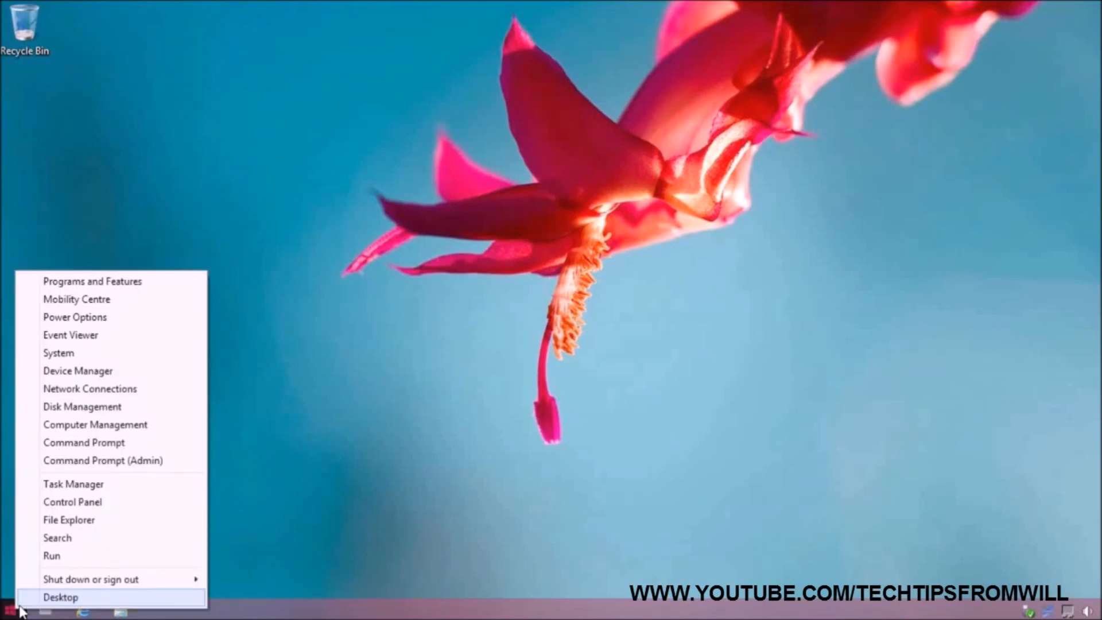
mouse_move(102, 460)
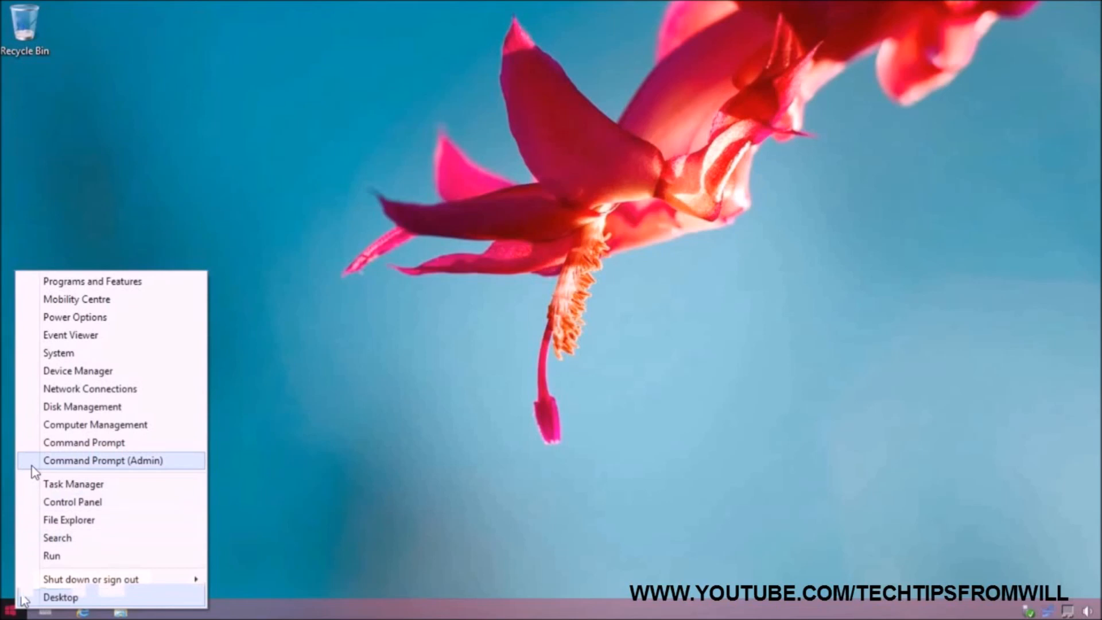
mouse_move(224, 470)
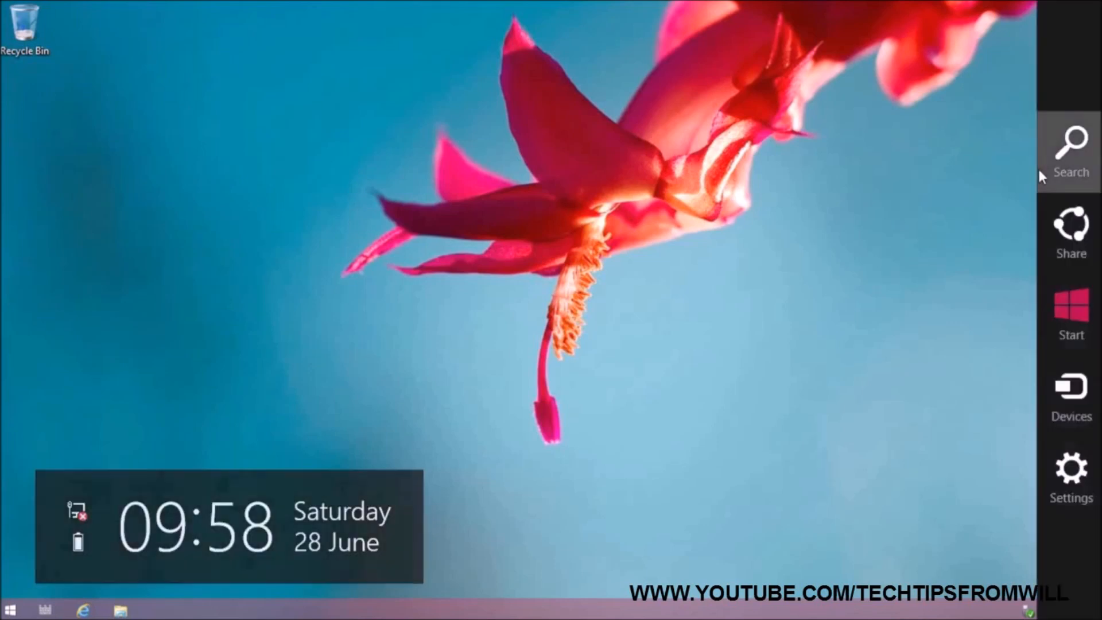
Launch Command Prompt as administrator via search and accept the UAC prompt.
left_click(1069, 146)
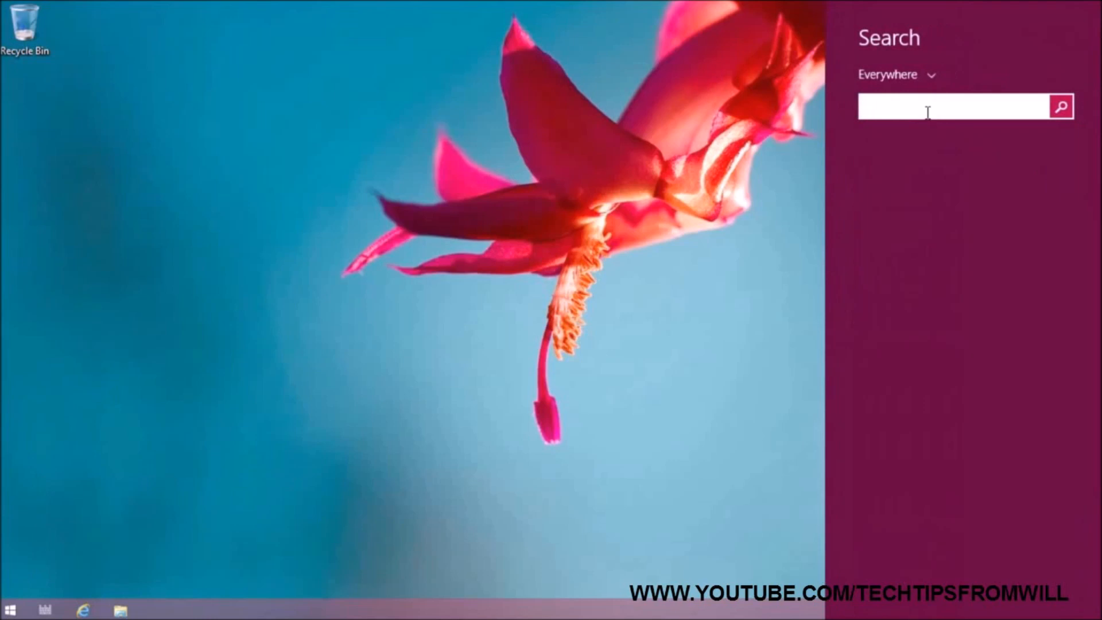
type("Command Prompt")
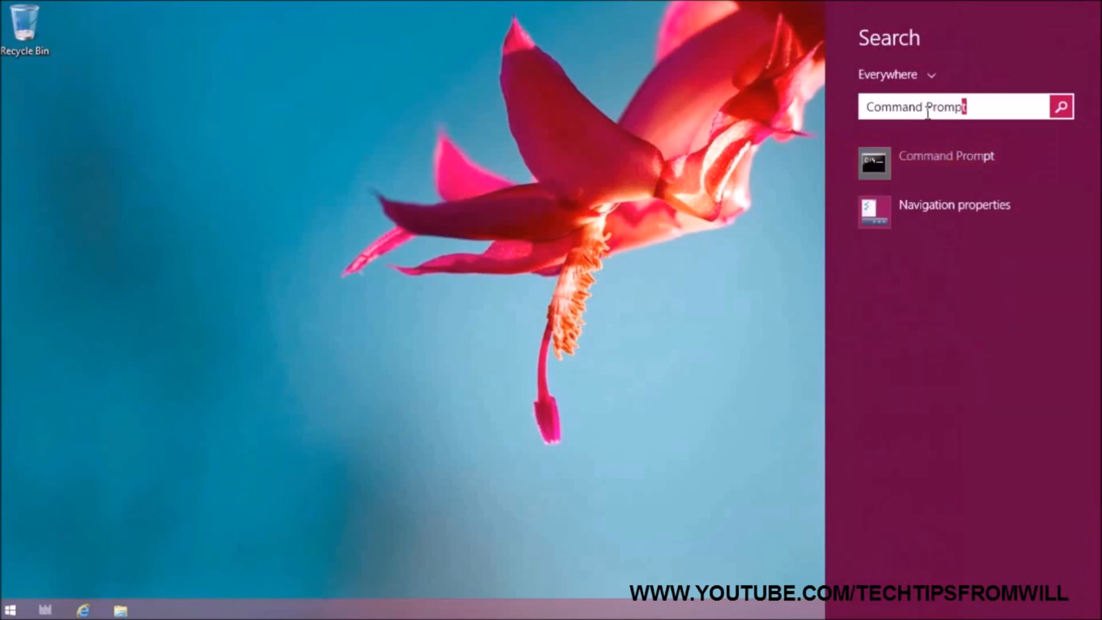
mouse_move(907, 182)
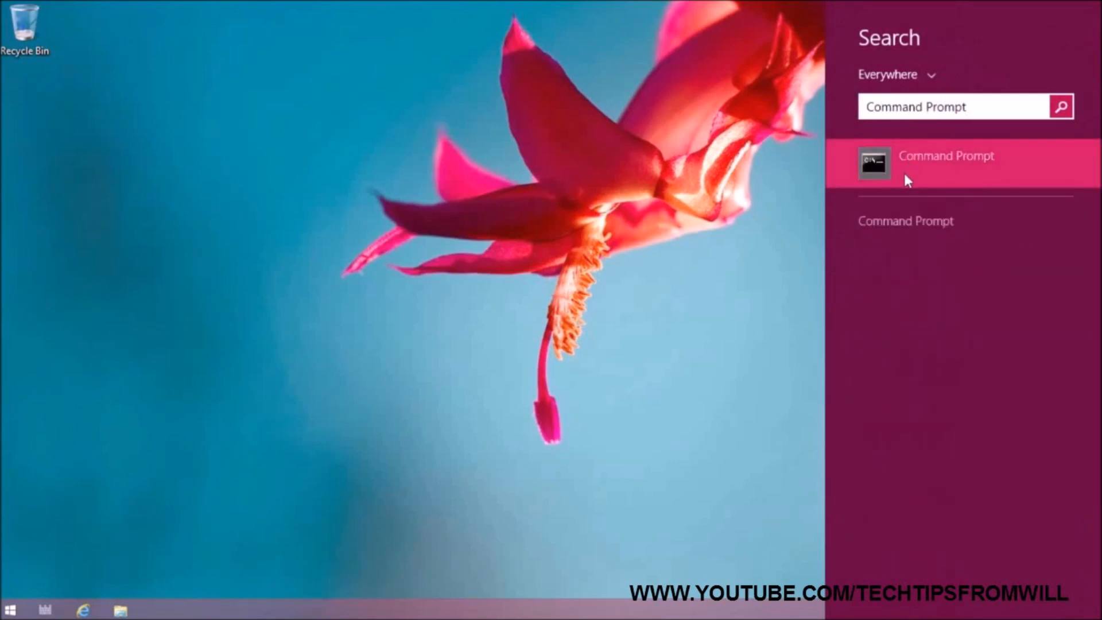
right_click(944, 162)
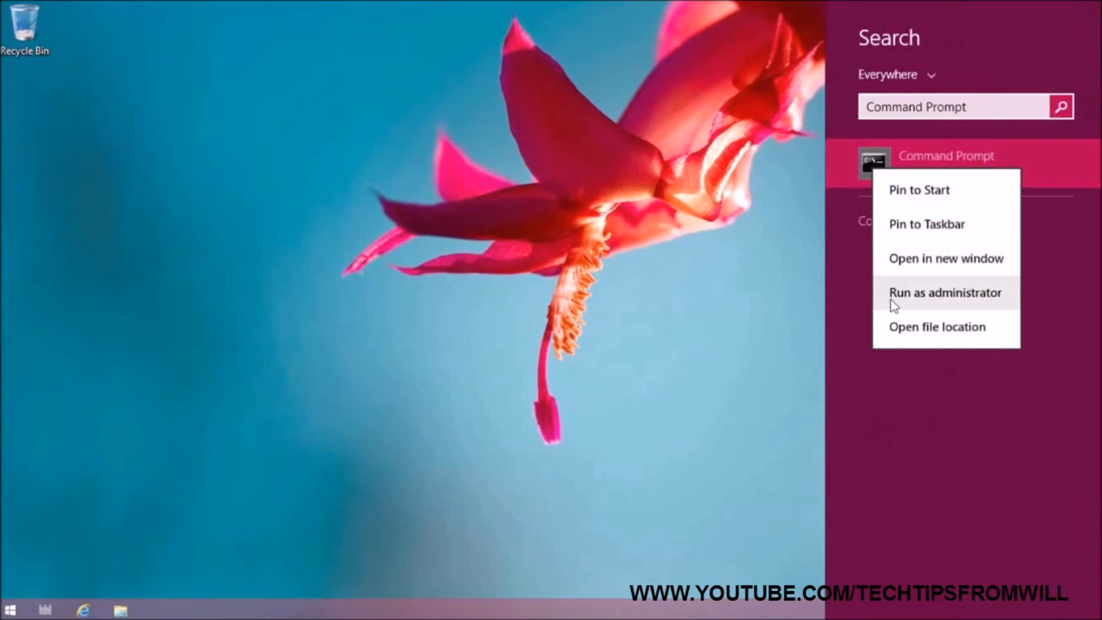
left_click(944, 292)
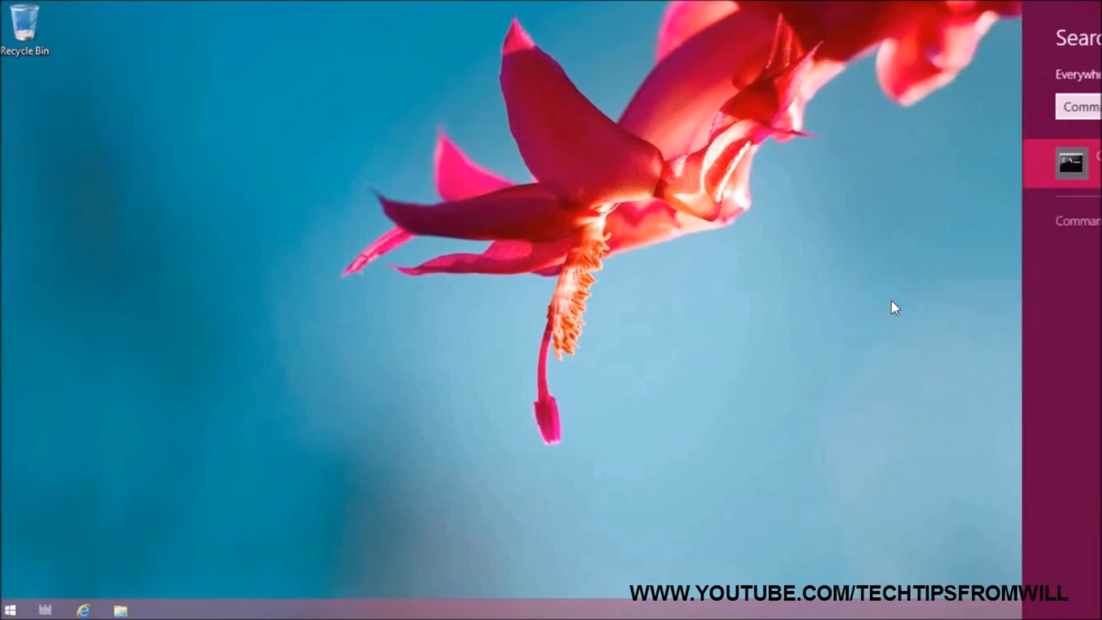
left_click(1069, 163)
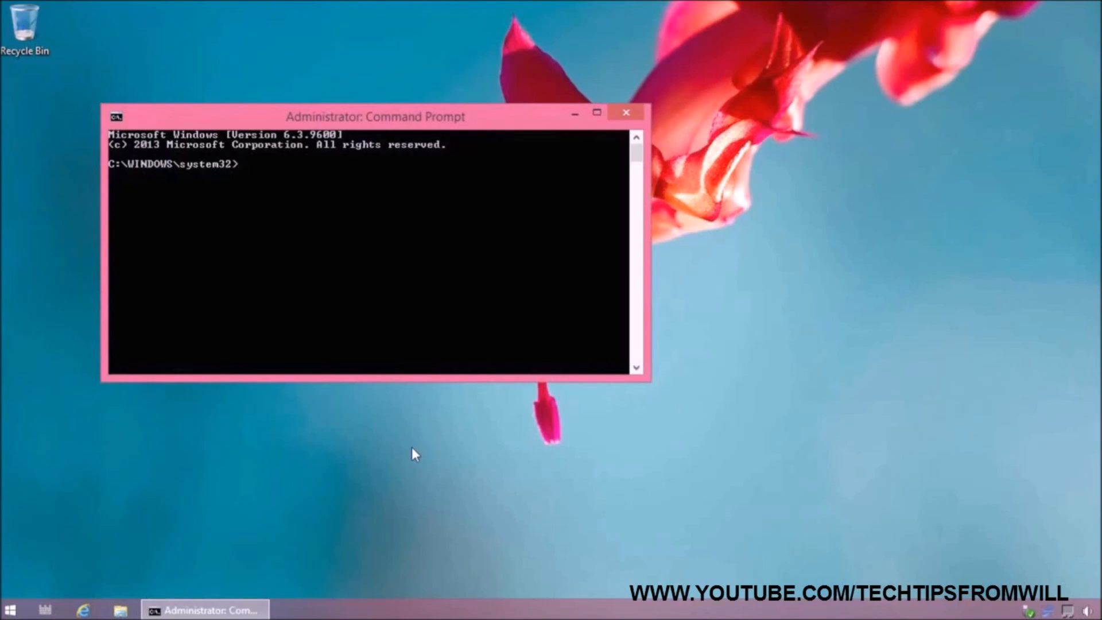
Start DiskPart, list the disks, select the 14 GB Disk 2 and clean it.
type("DiskPart")
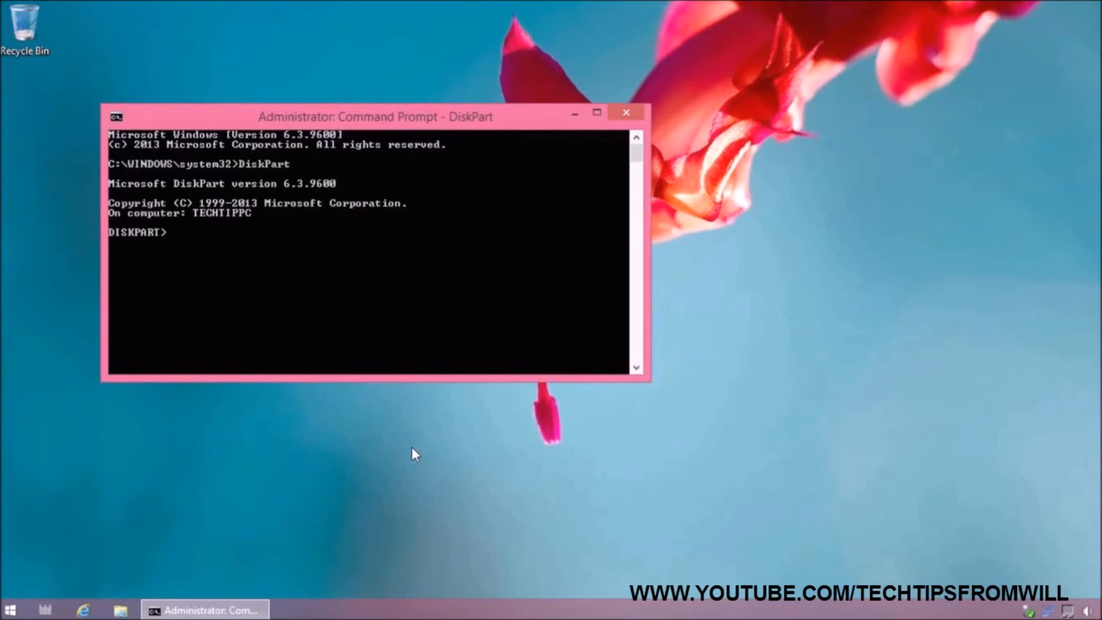
type("List Disk")
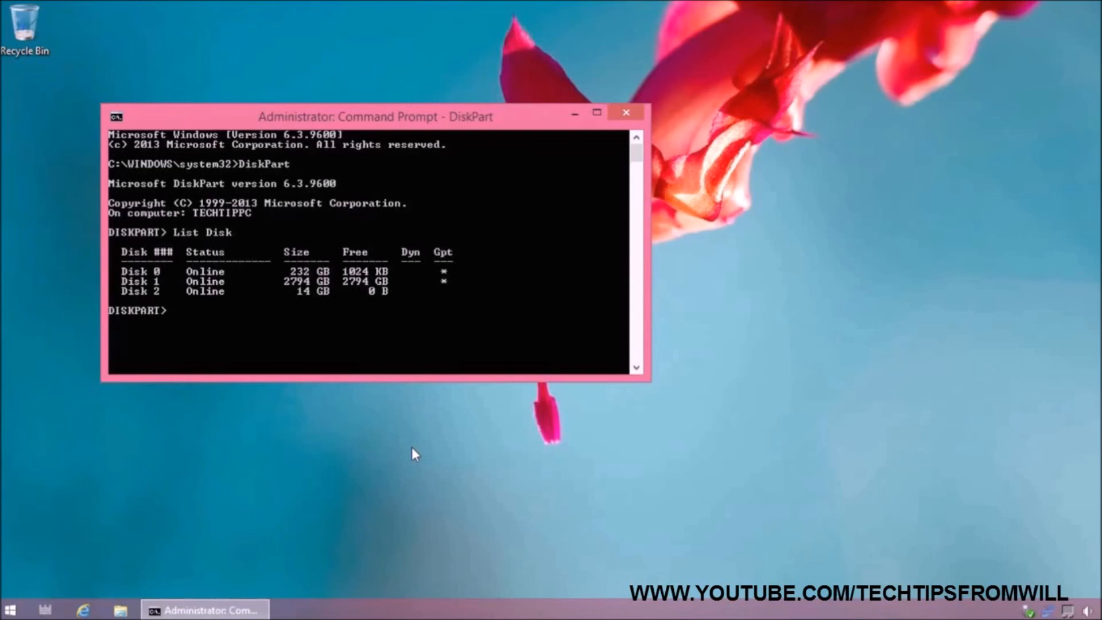
type("Select Disk 2")
type("Clea")
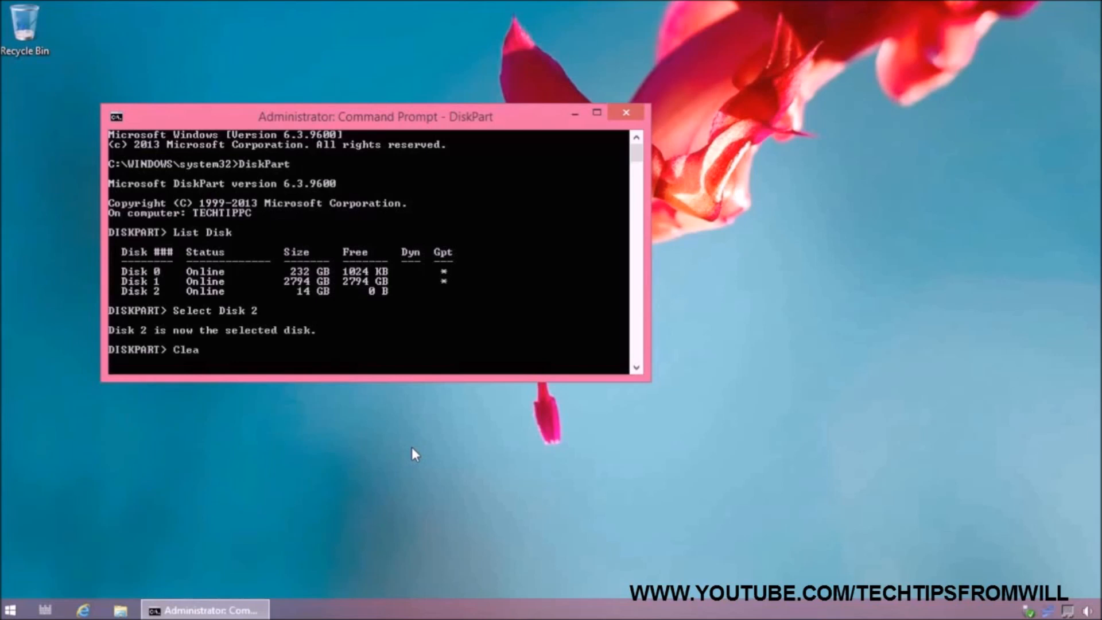
type("n")
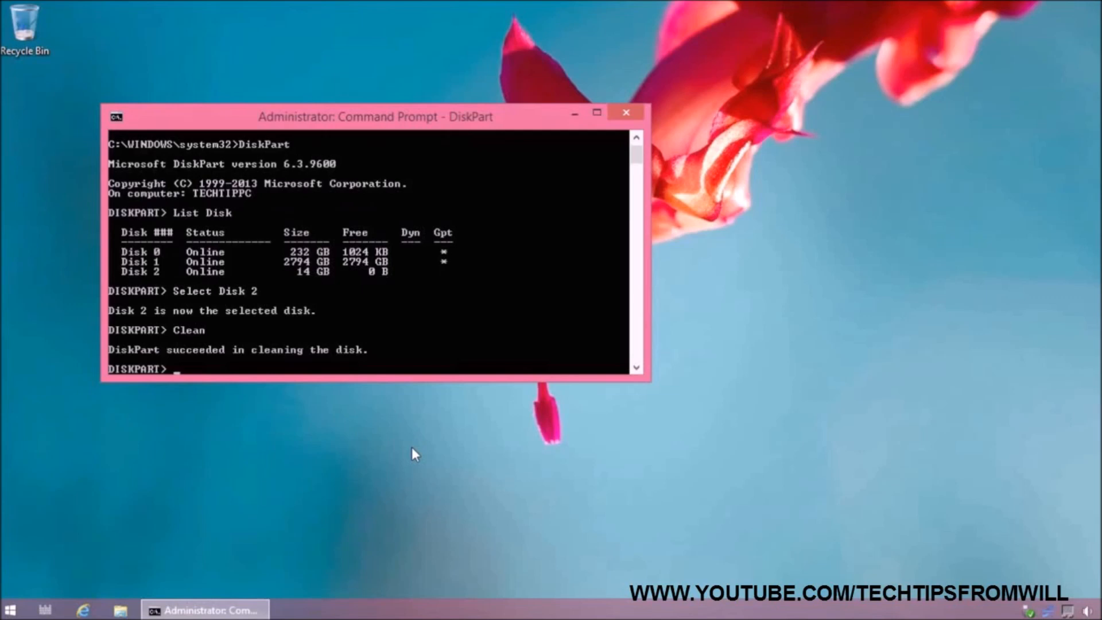
Create a primary partition on Disk 2 and quick-format it as NTFS.
type("Create Partition Primary")
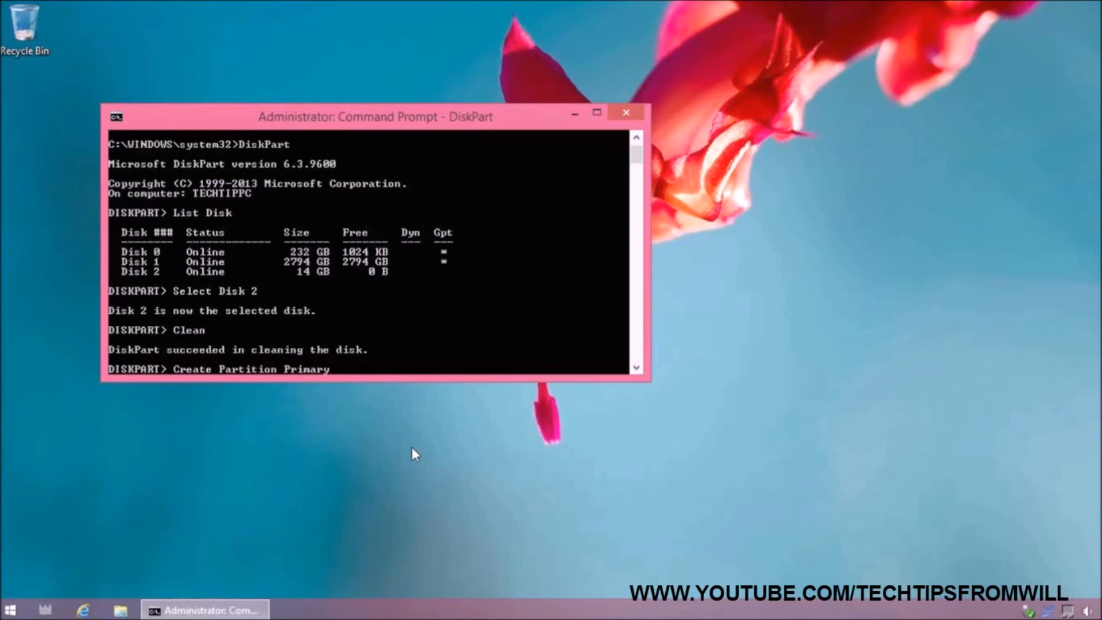
key("Enter")
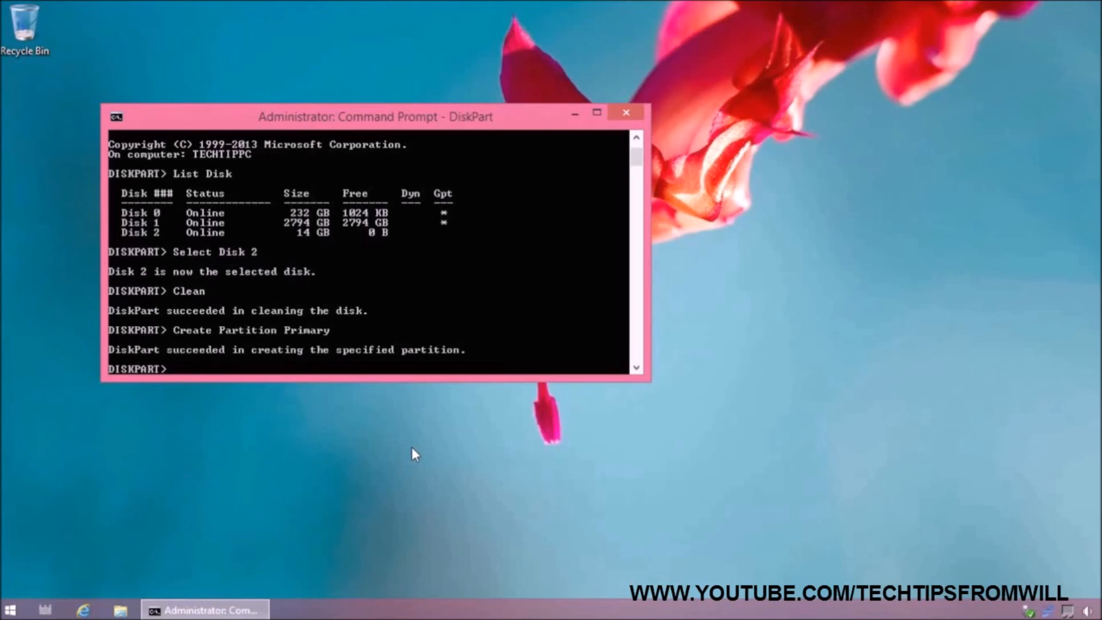
type("Format")
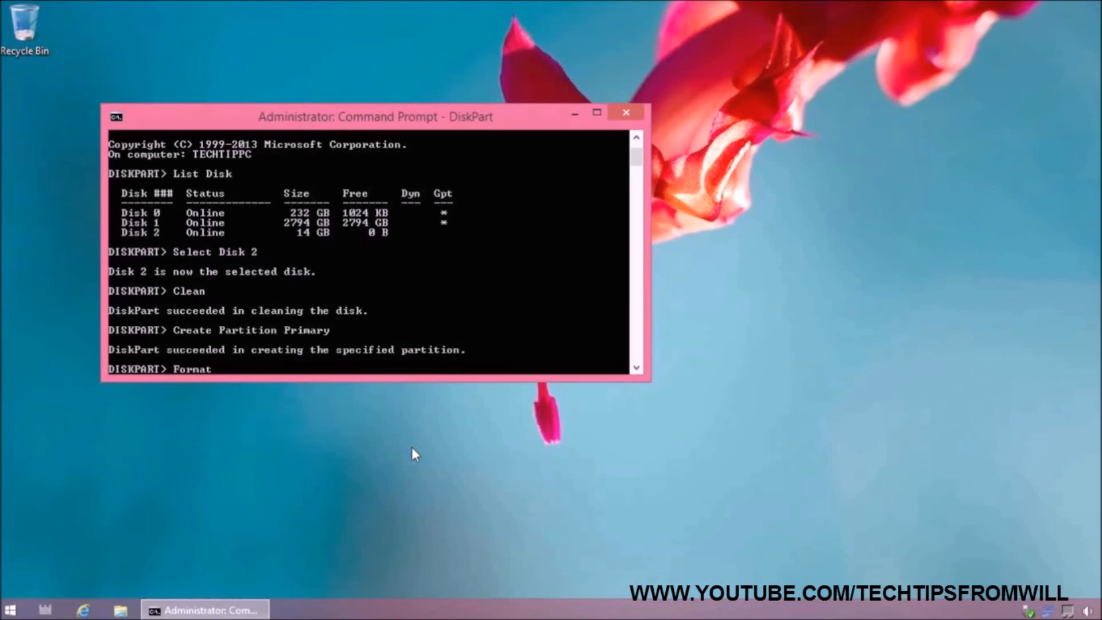
type("fs=ntfs Quick")
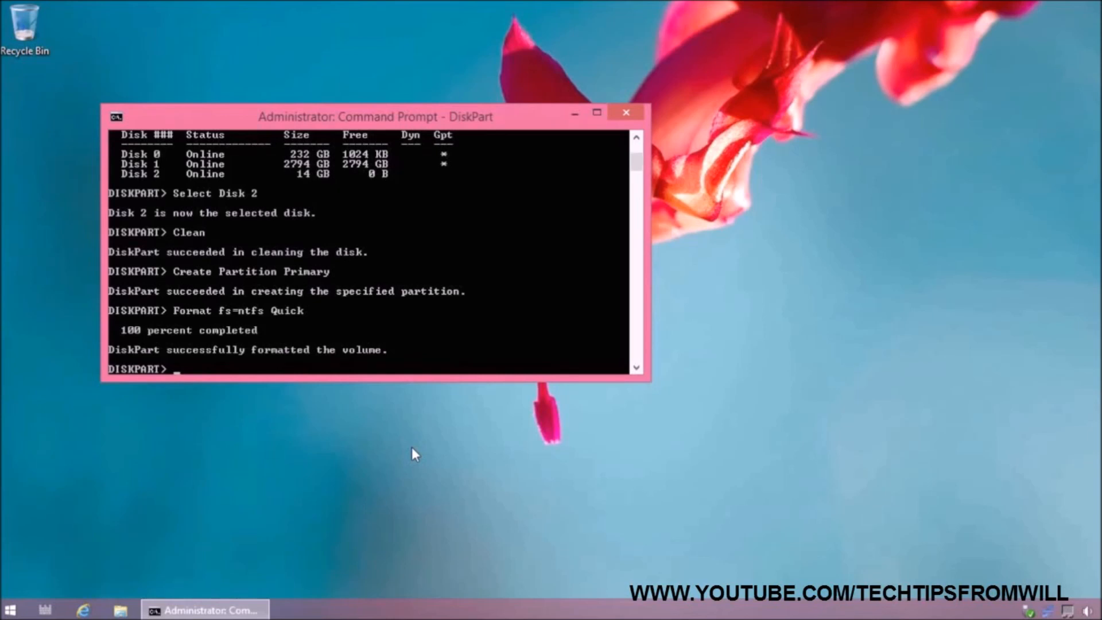
Mark the partition active and exit DiskPart.
type("Activ")
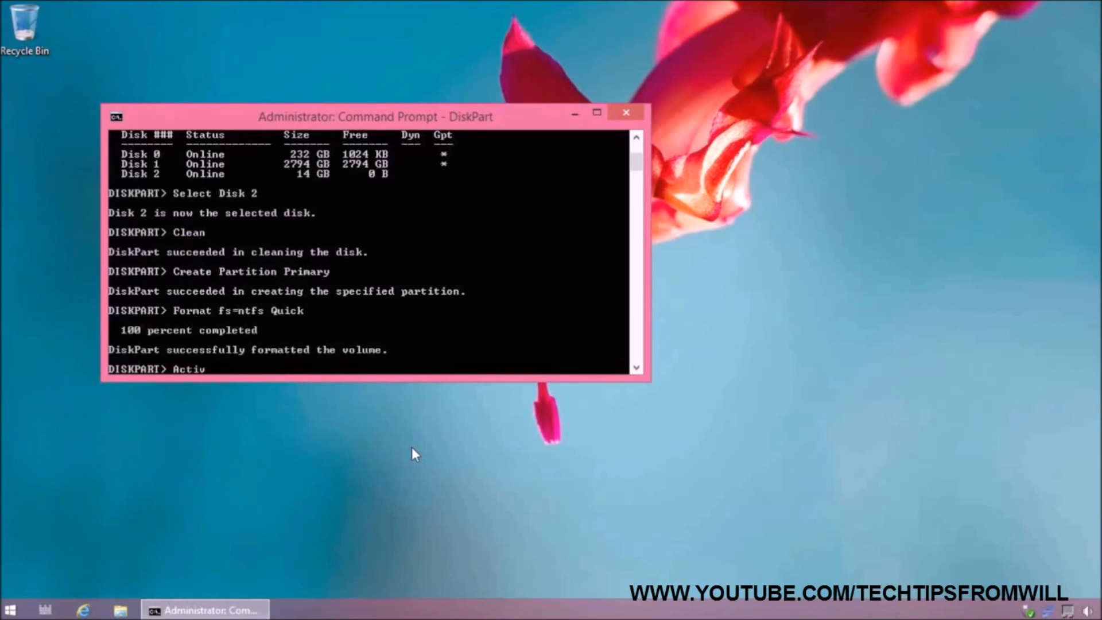
type("e")
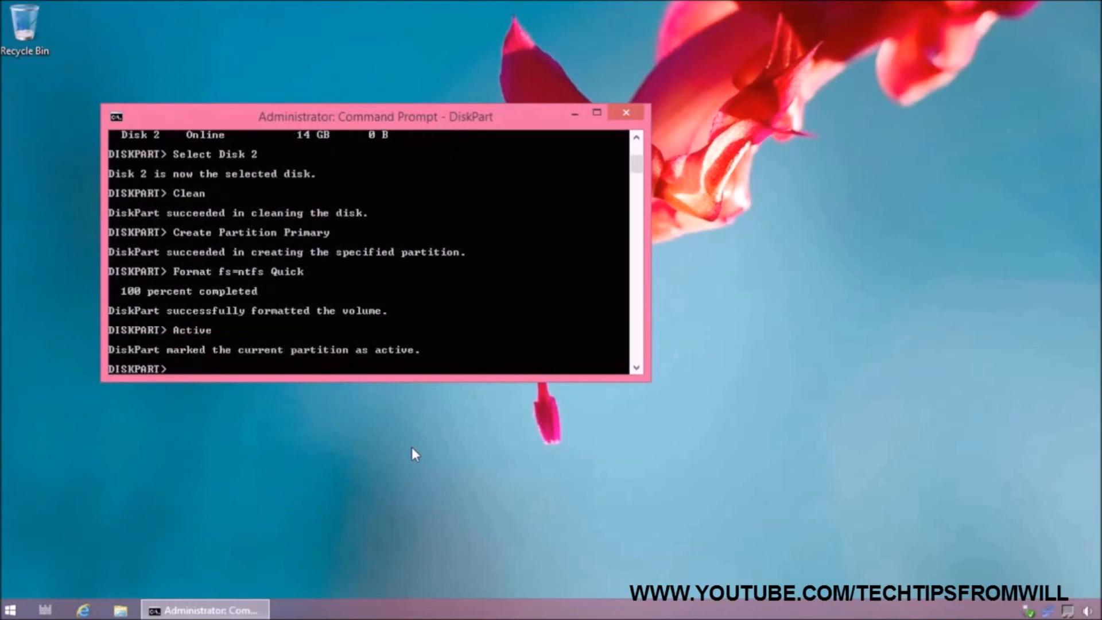
type("Exit")
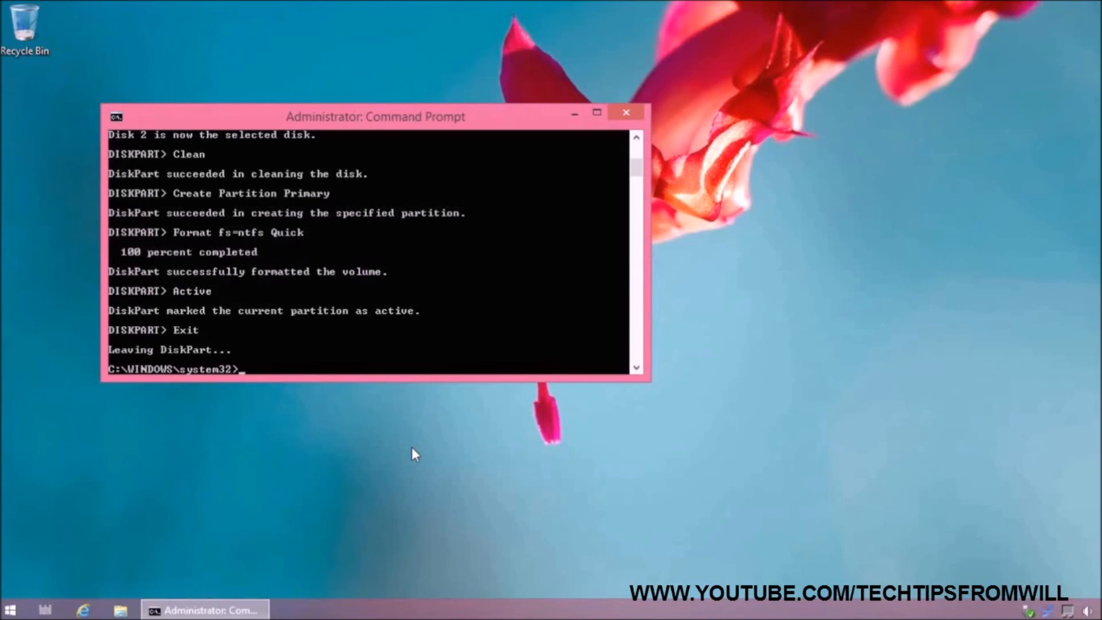
mouse_move(385, 461)
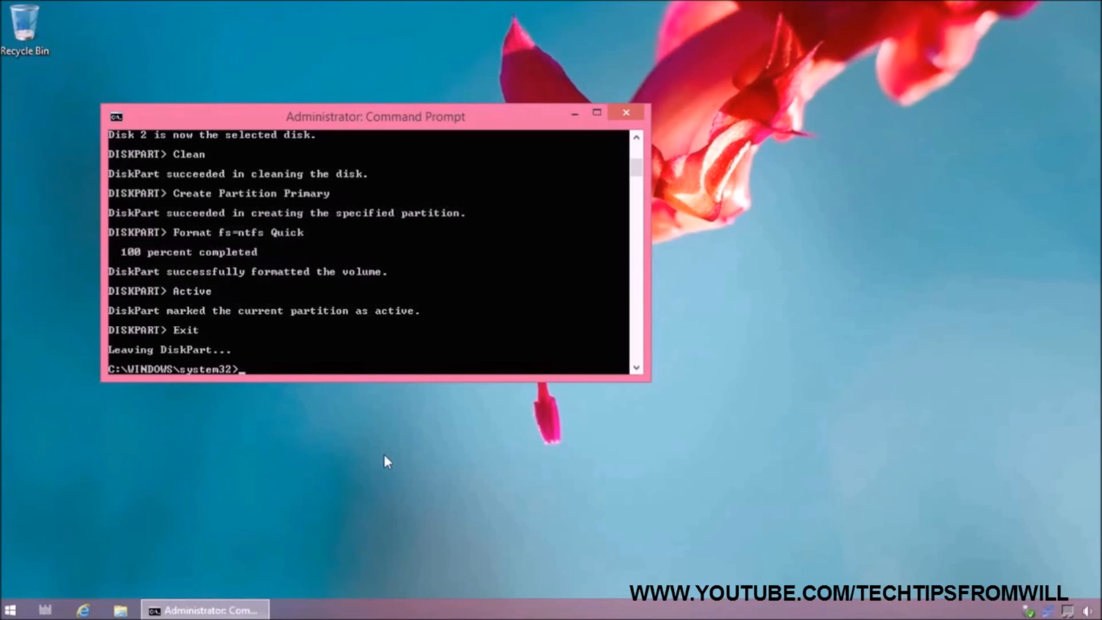
left_click(45, 609)
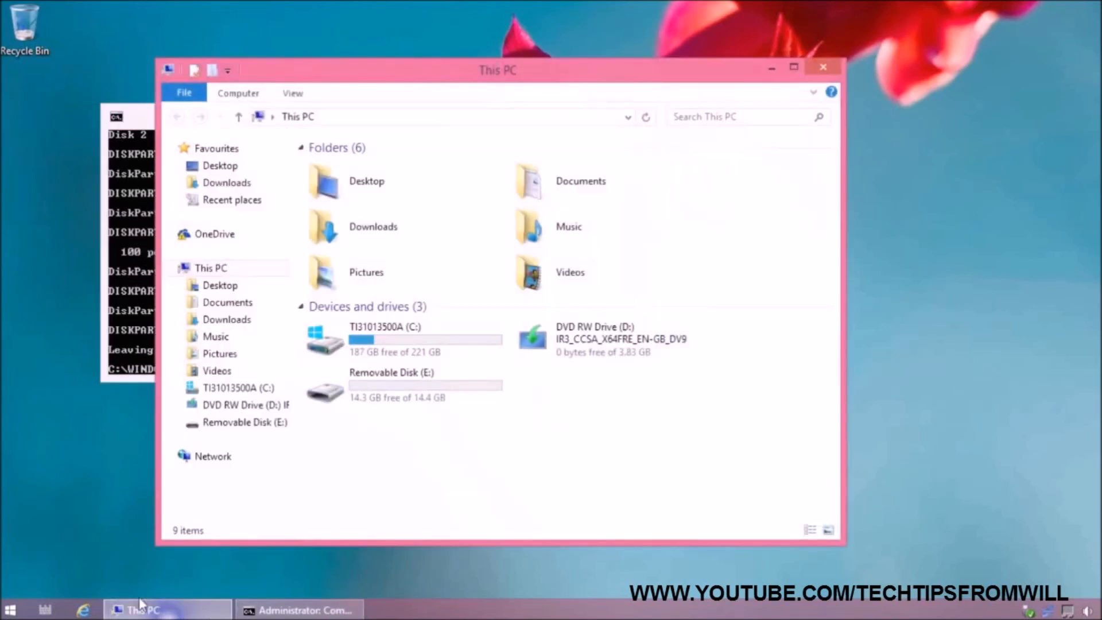
left_click(610, 339)
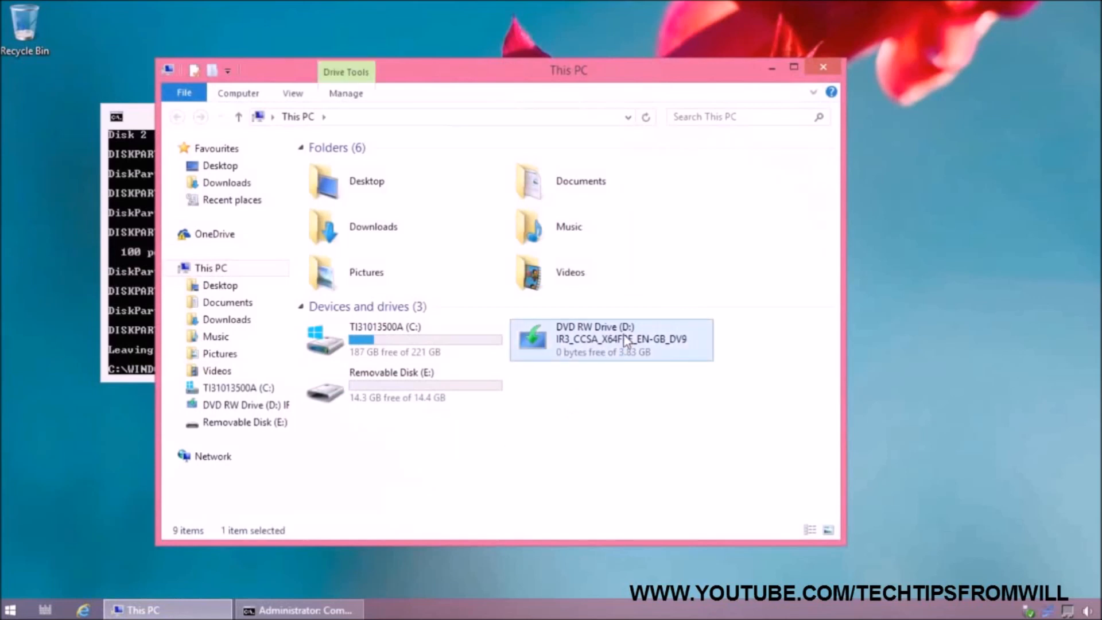
left_click(404, 384)
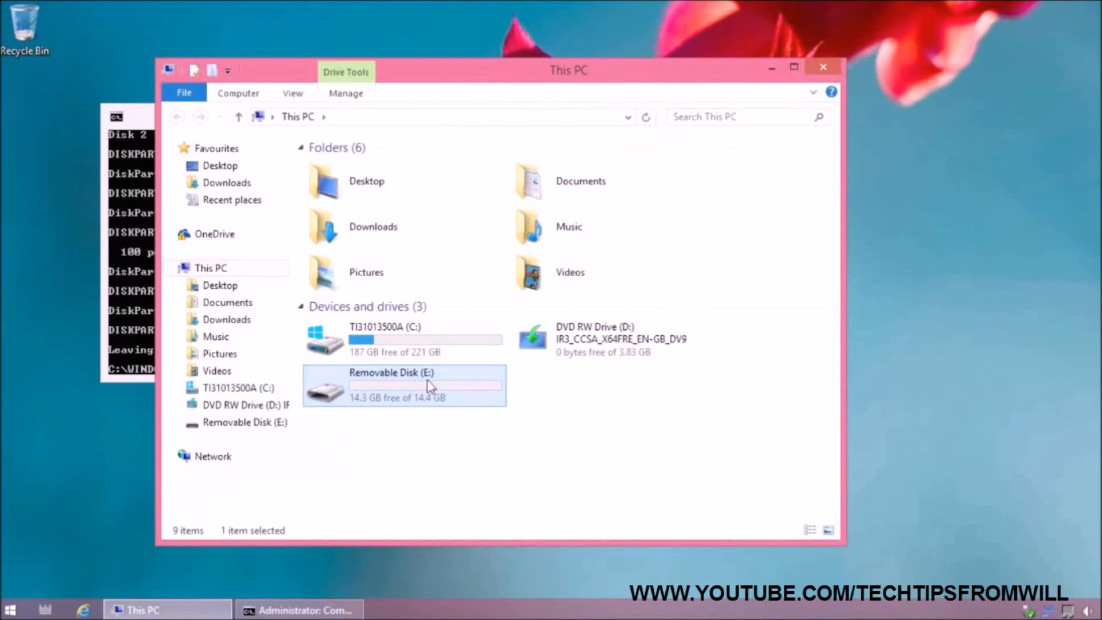
mouse_move(711, 173)
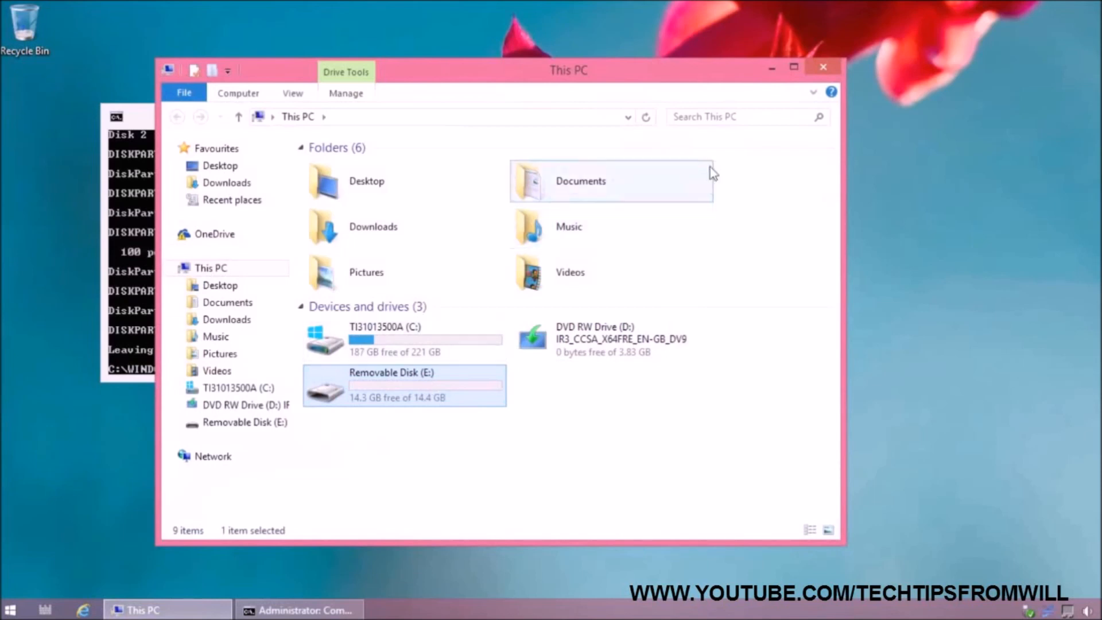
left_click(299, 609)
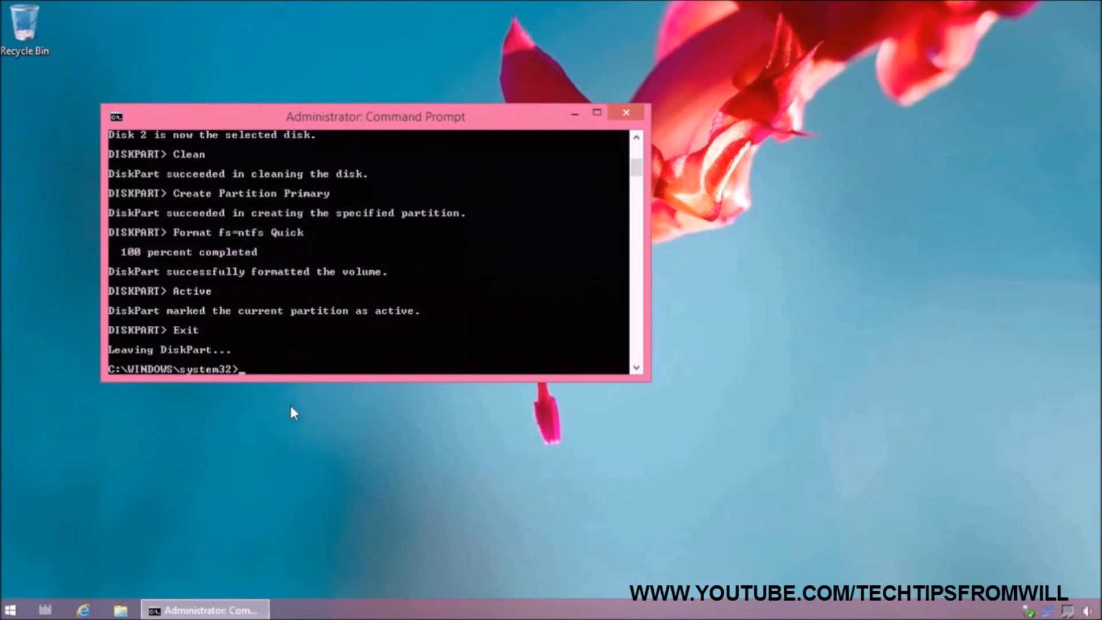
Run 'XCopy D:\*.* E:\ /S' to copy all DVD files and subfolders to the USB drive.
type("XCopy")
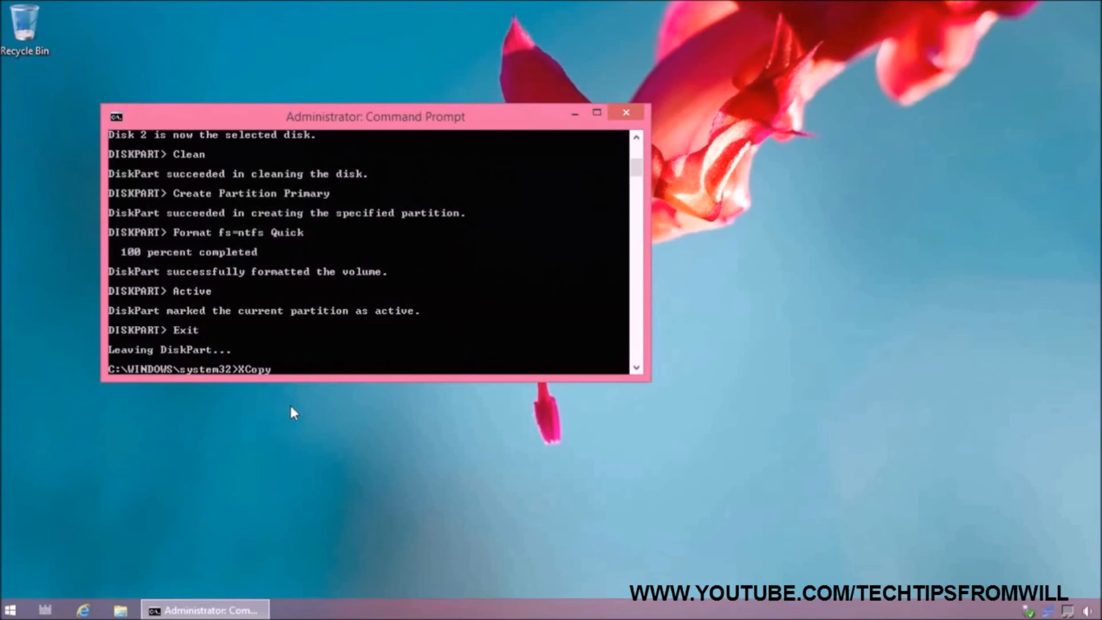
type("D")
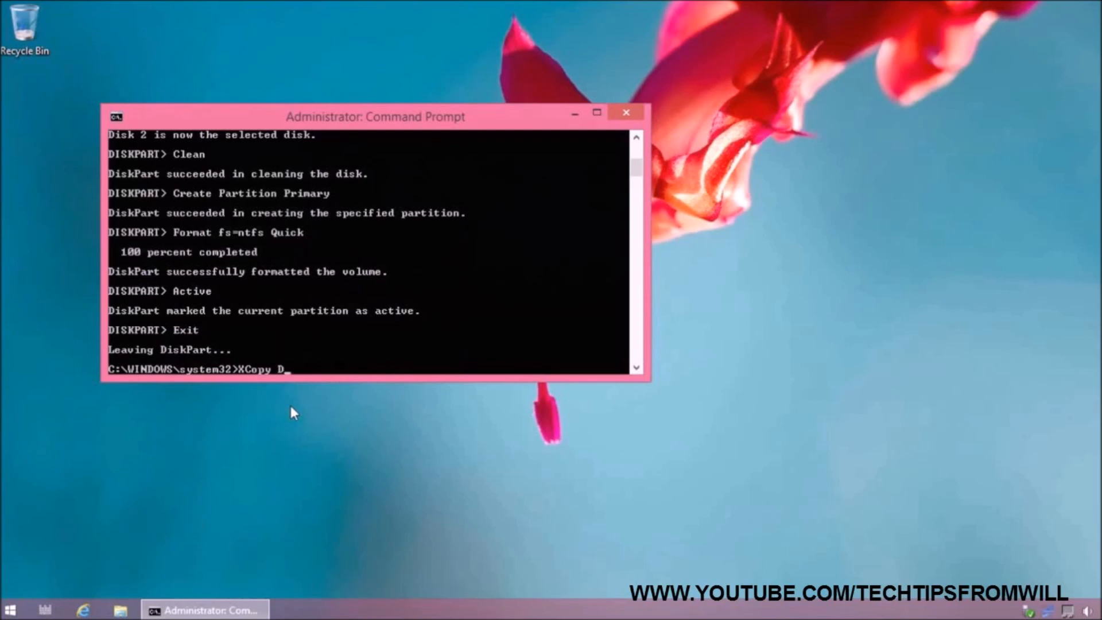
type(":\\")
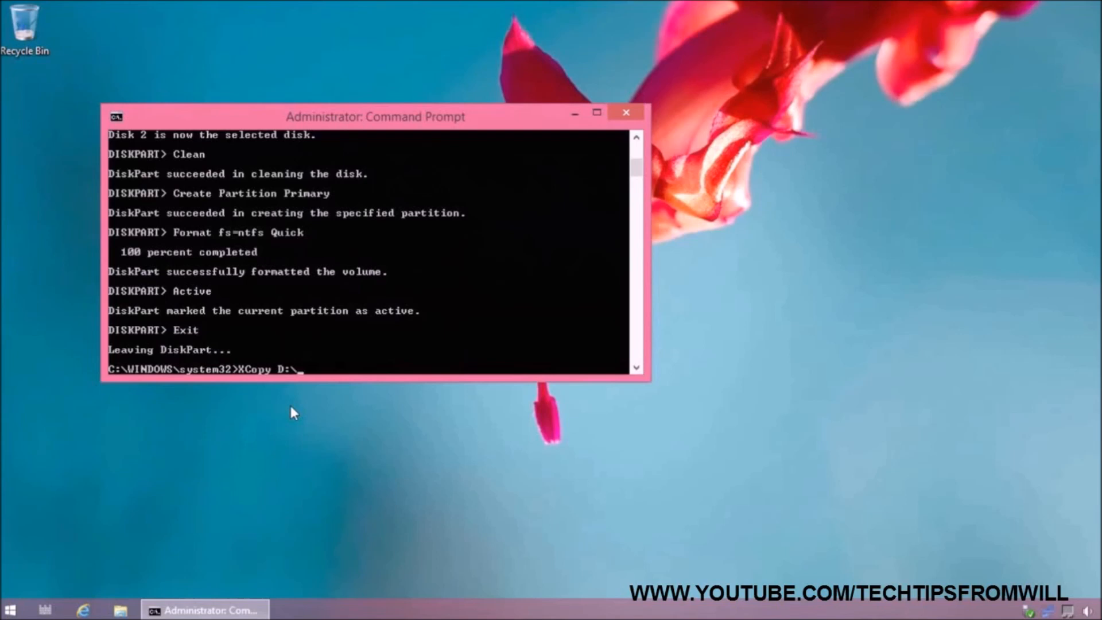
type("*.")
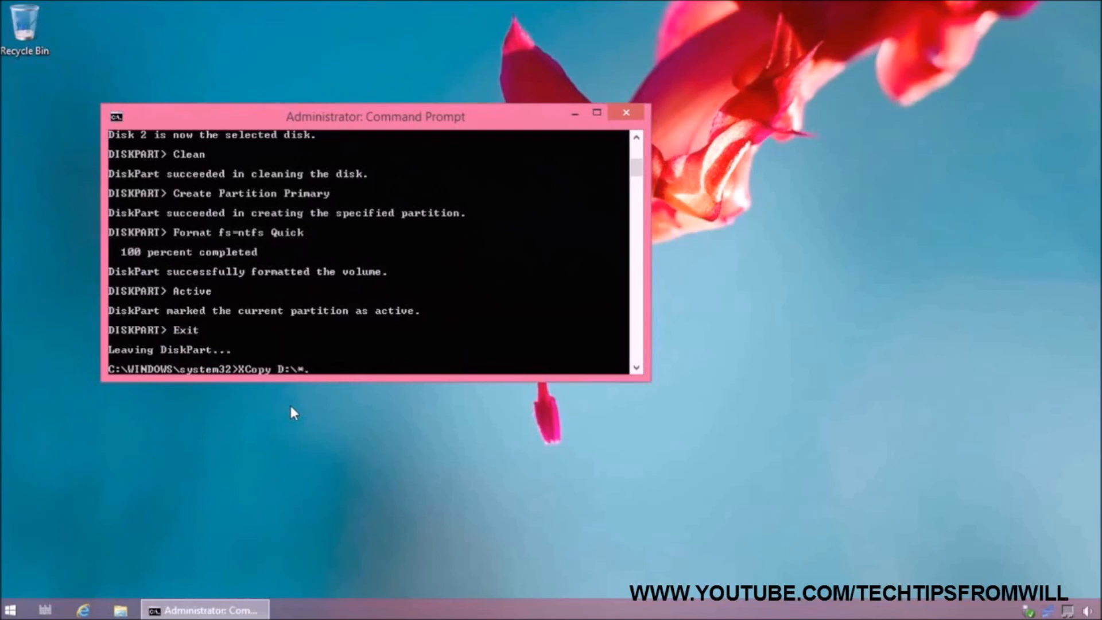
type(".*")
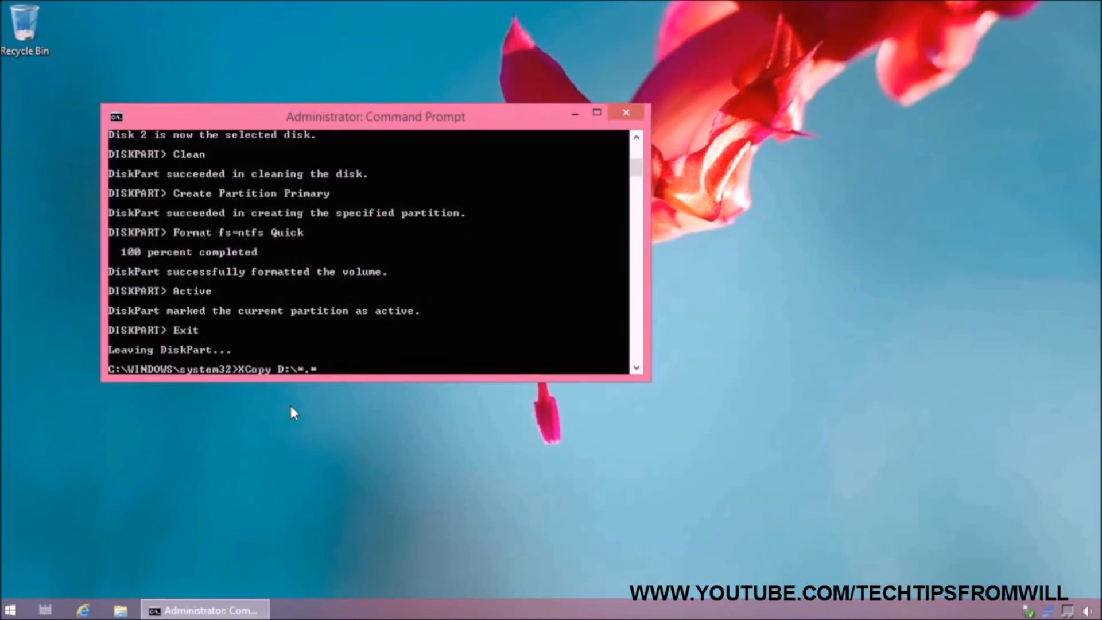
type("E")
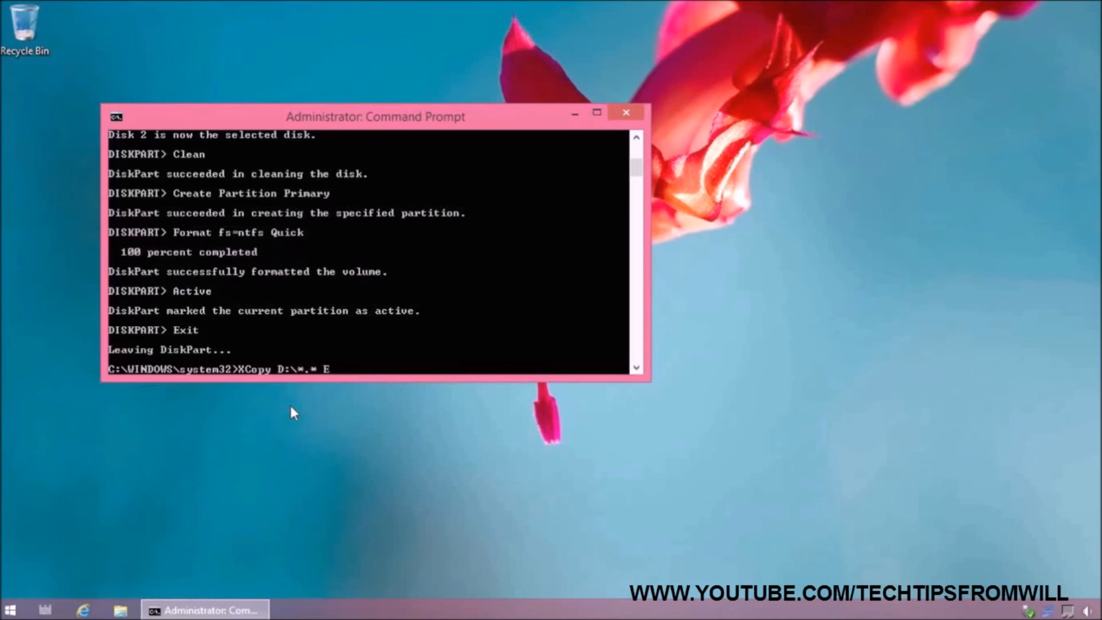
type(":\\")
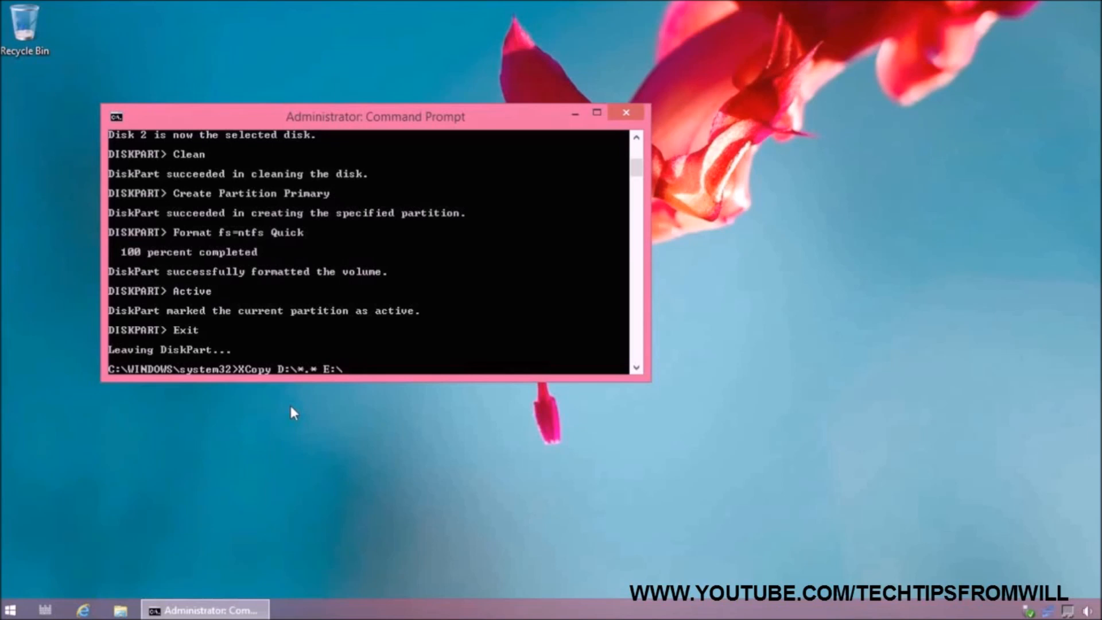
type("/")
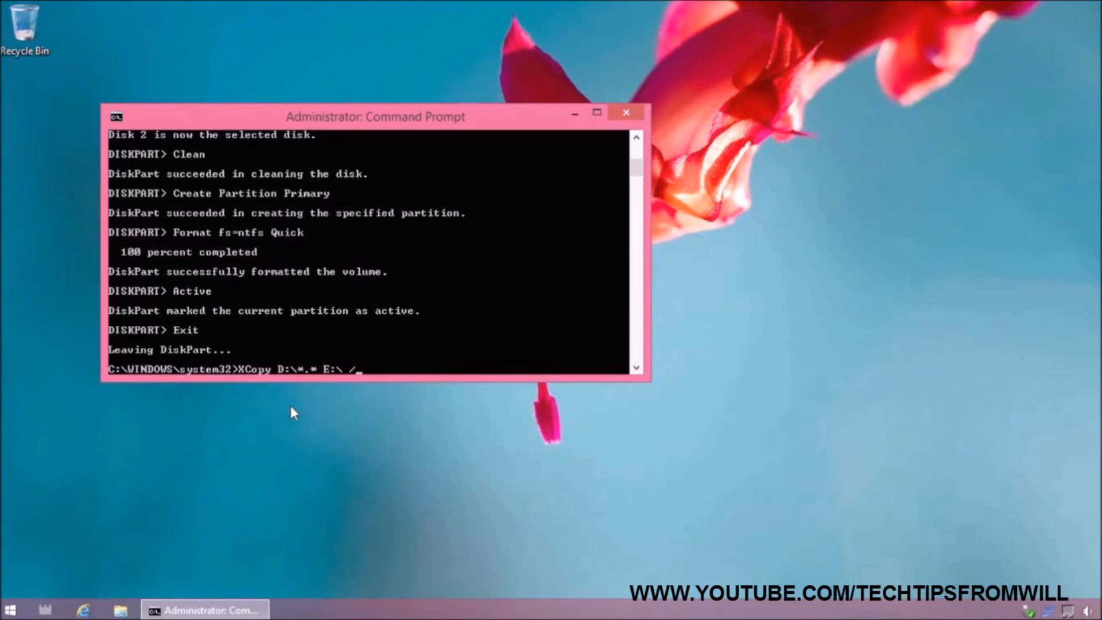
type("S")
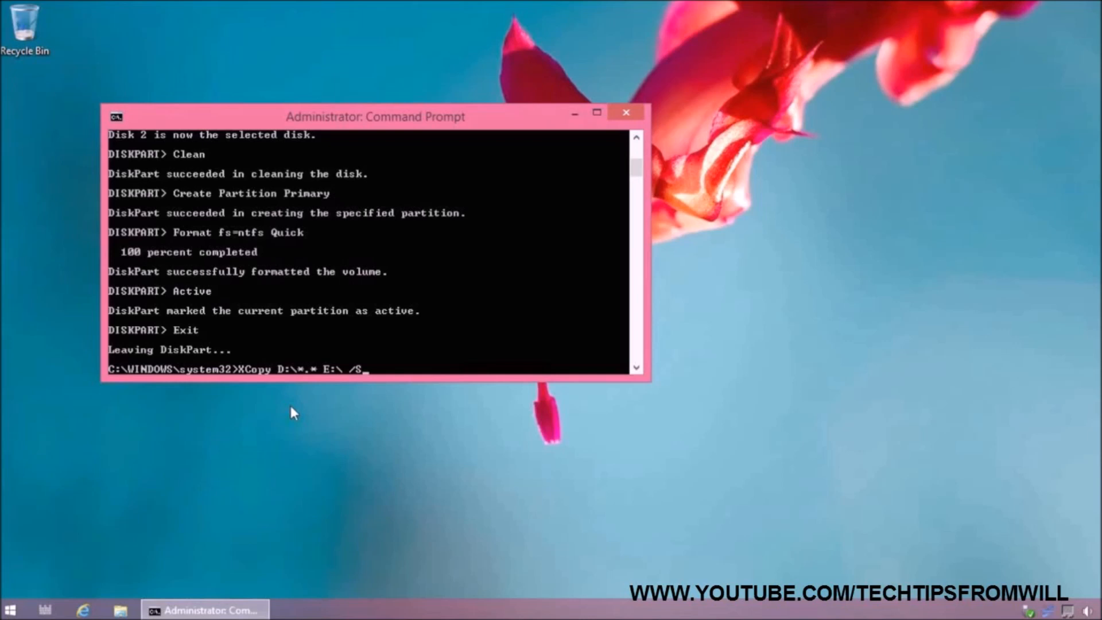
key("Return")
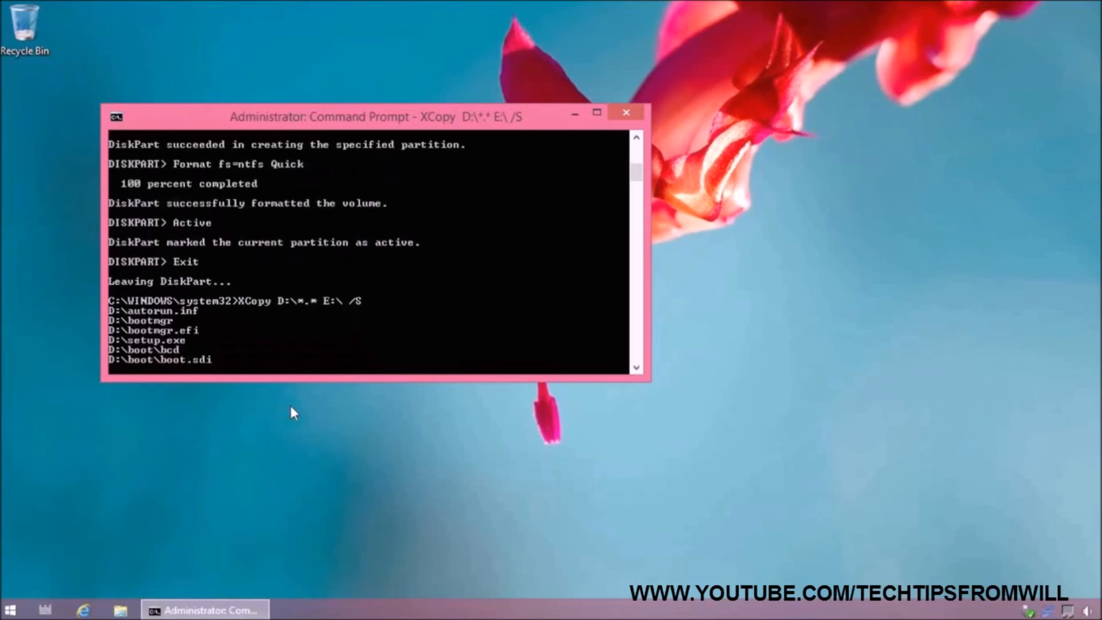
Follow the XCopy output until it reports 2094 files copied.
scroll("down", 3)
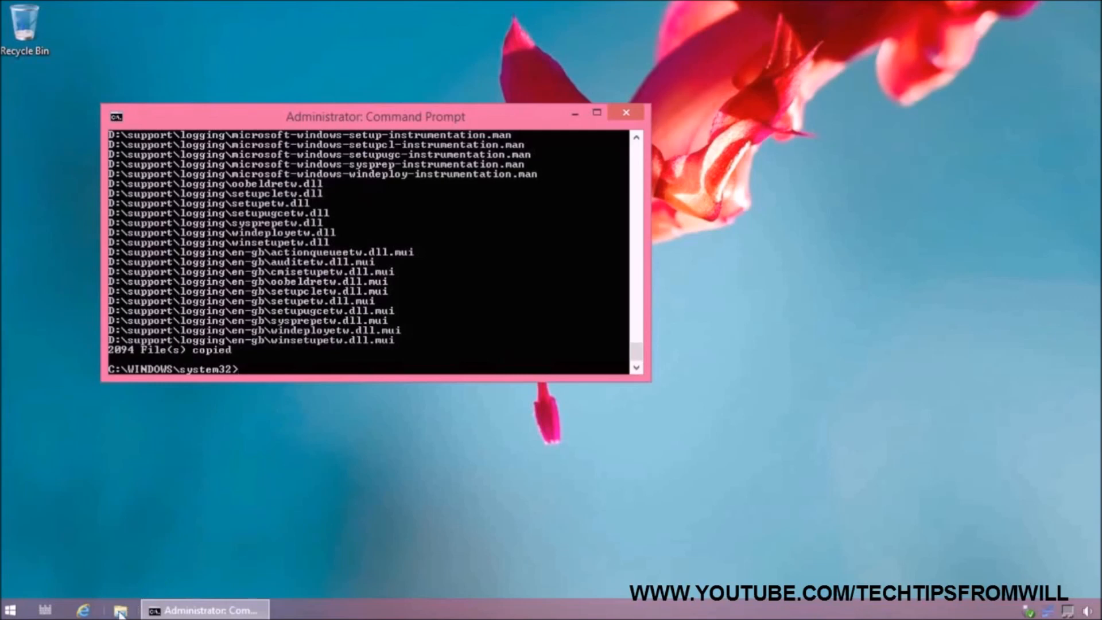
View Removable Disk (E:) in File Explorer with the copied boot, efi, sources, support folders and setup files.
left_click(121, 610)
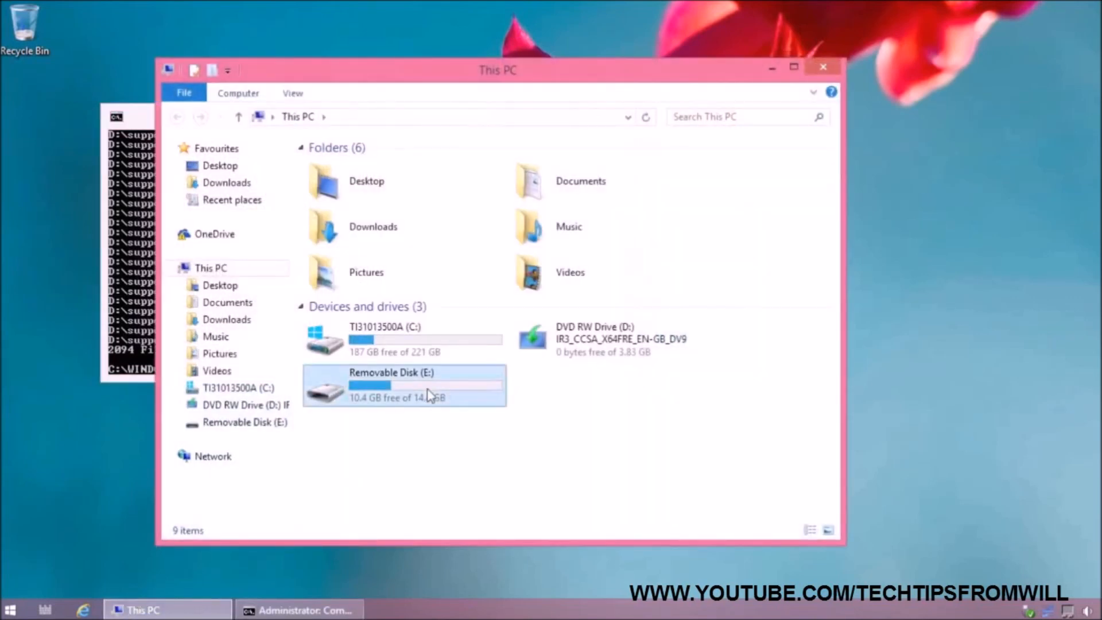
double_click(404, 385)
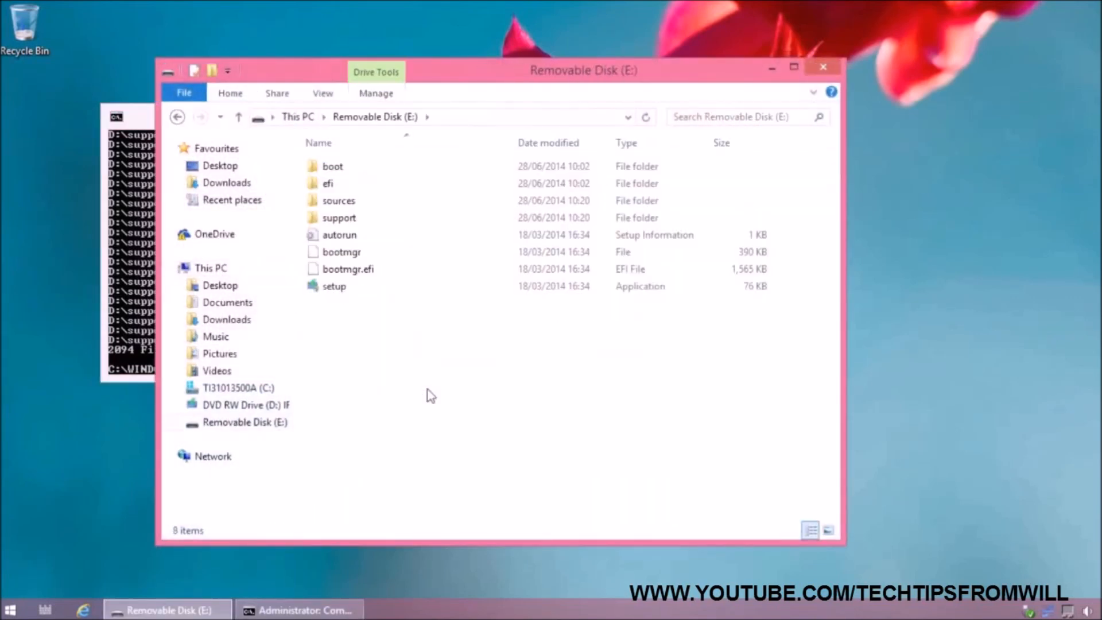